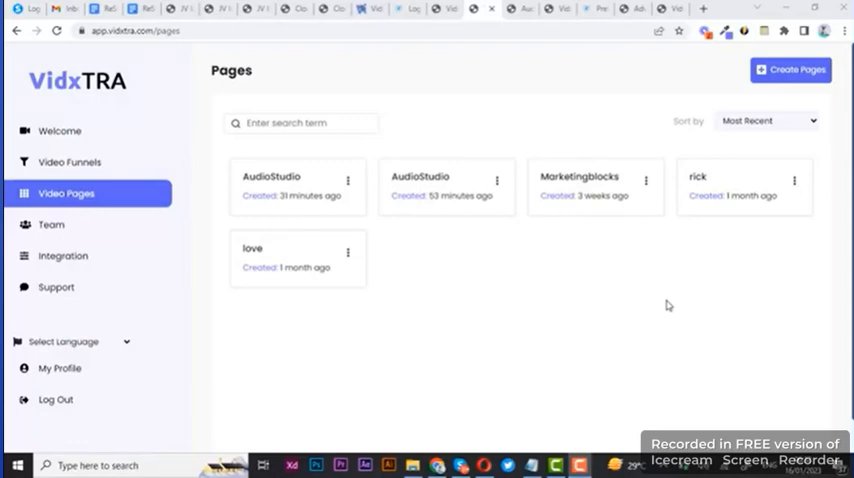
mouse_move(568, 156)
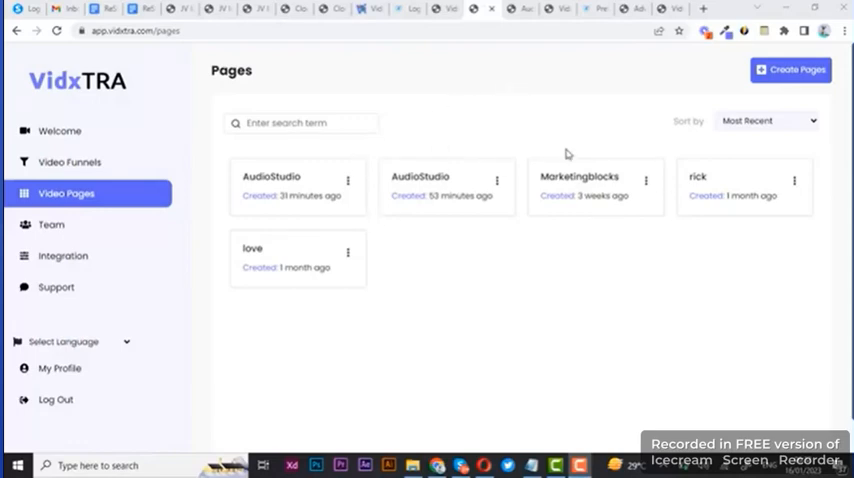
mouse_move(648, 184)
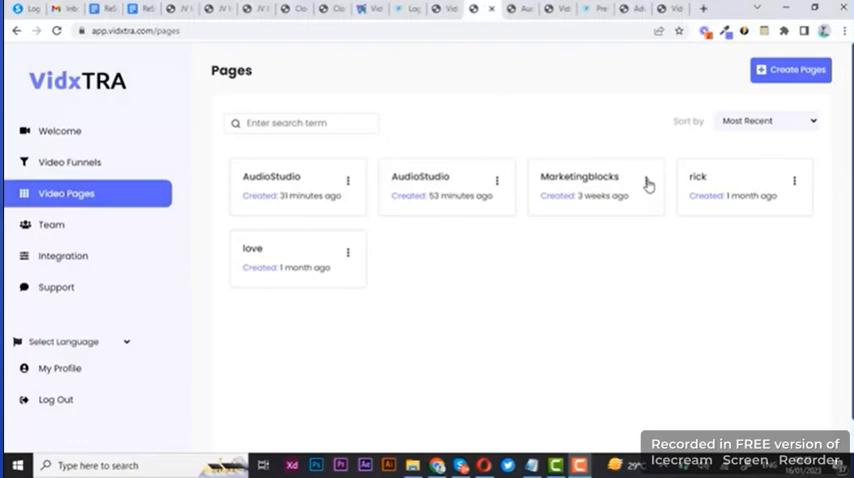
Step: Create a new video page named audiostudio from the pages list
click(648, 184)
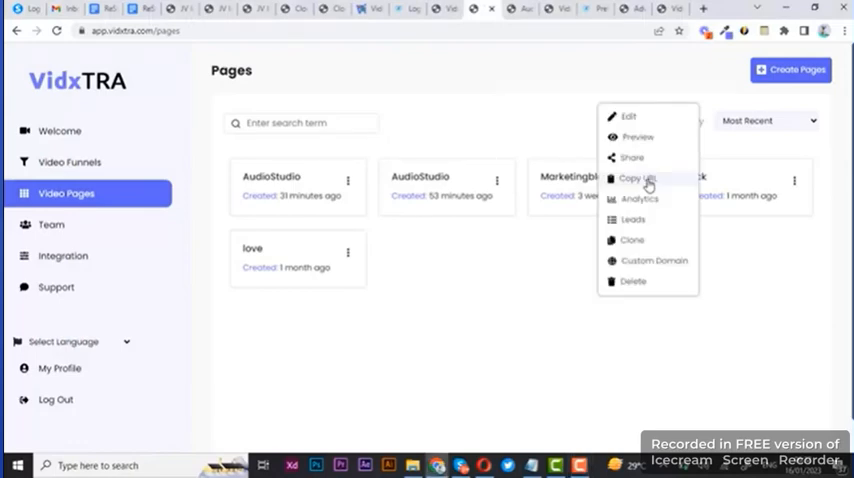
mouse_move(630, 242)
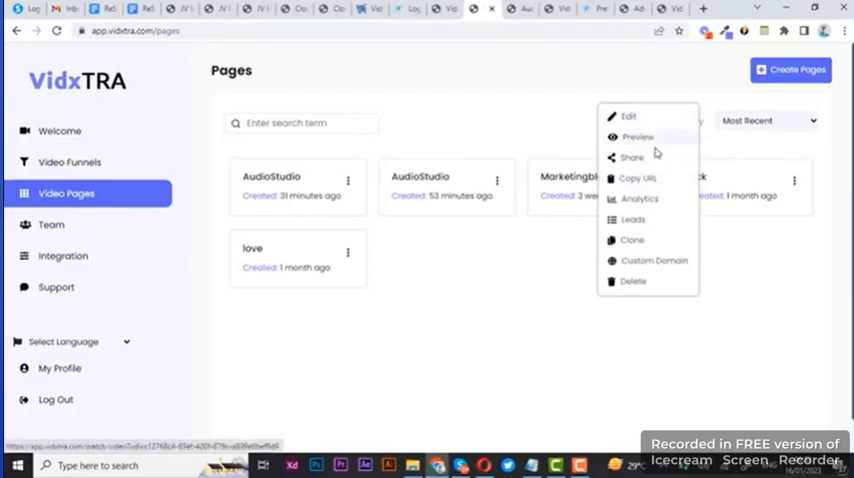
mouse_move(644, 202)
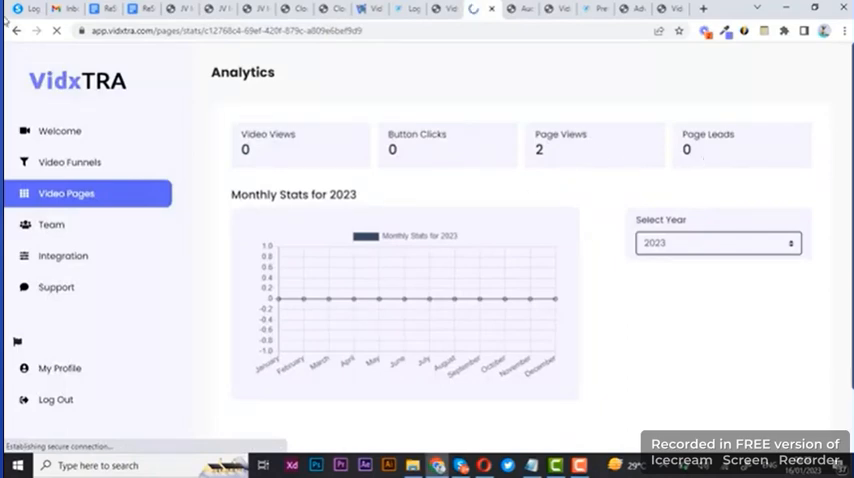
click(66, 192)
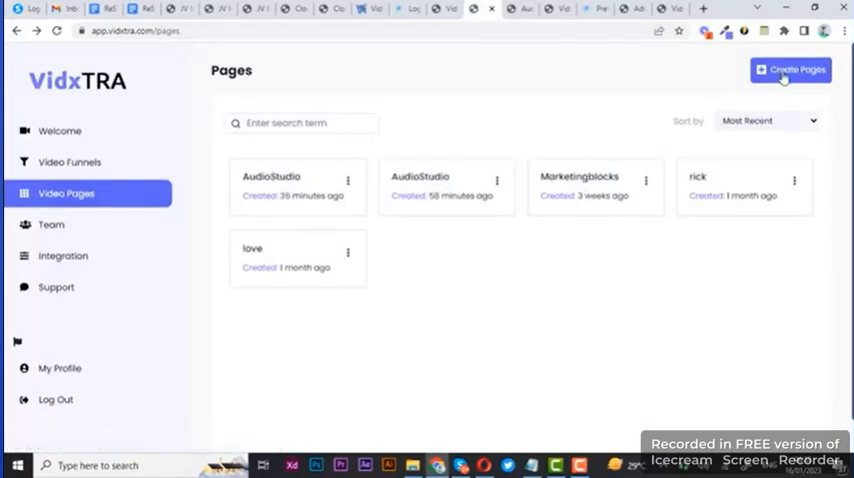
click(790, 68)
text(audi)
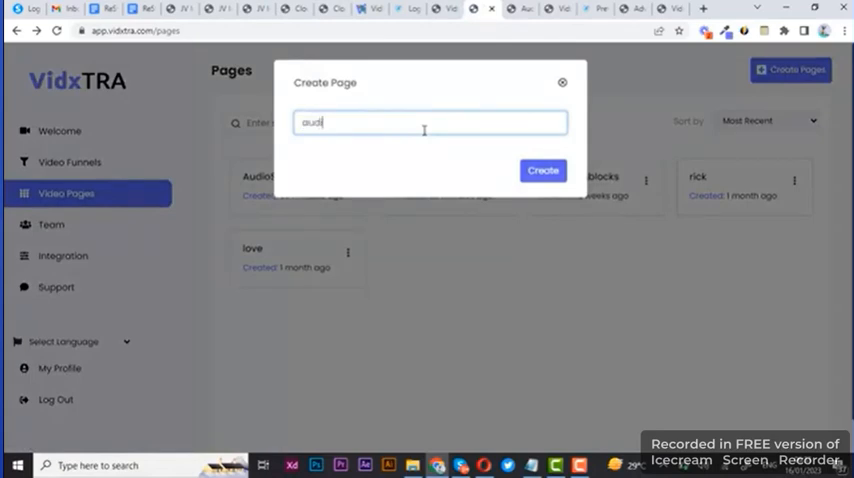
text(ostudio)
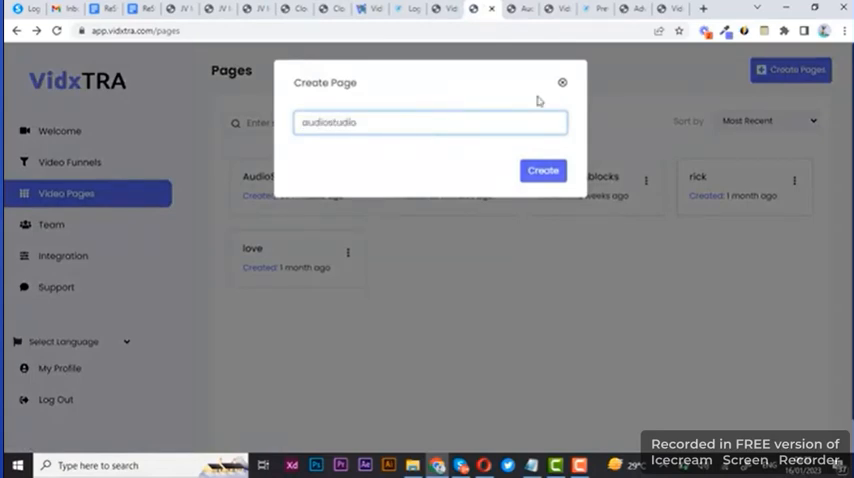
click(544, 170)
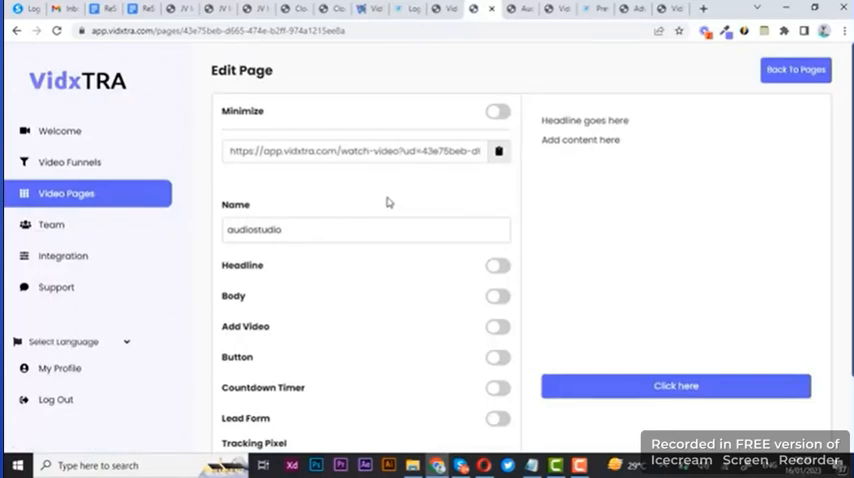
mouse_move(664, 130)
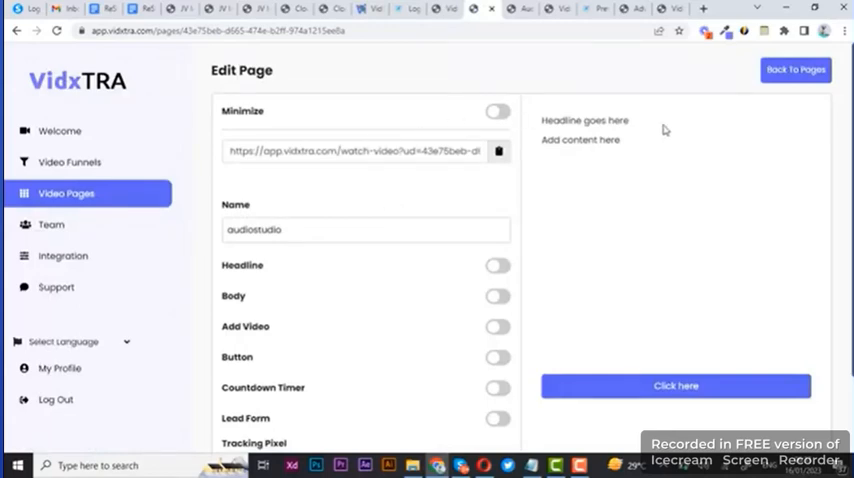
mouse_move(620, 176)
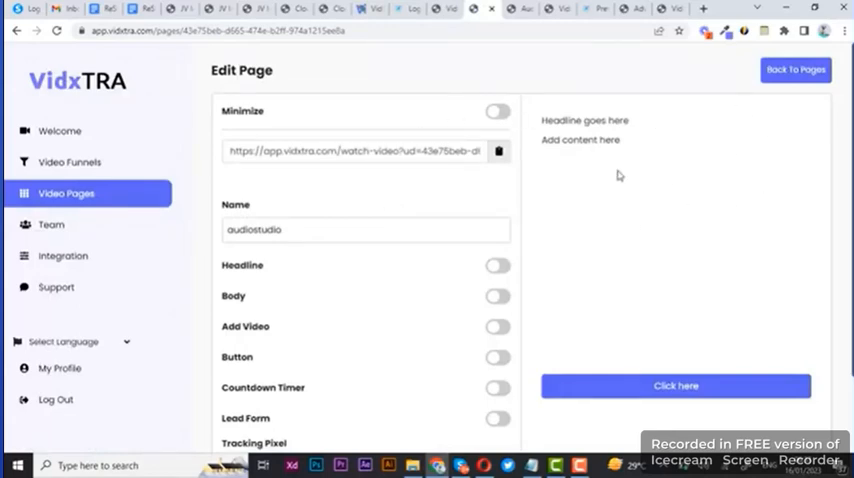
mouse_move(364, 204)
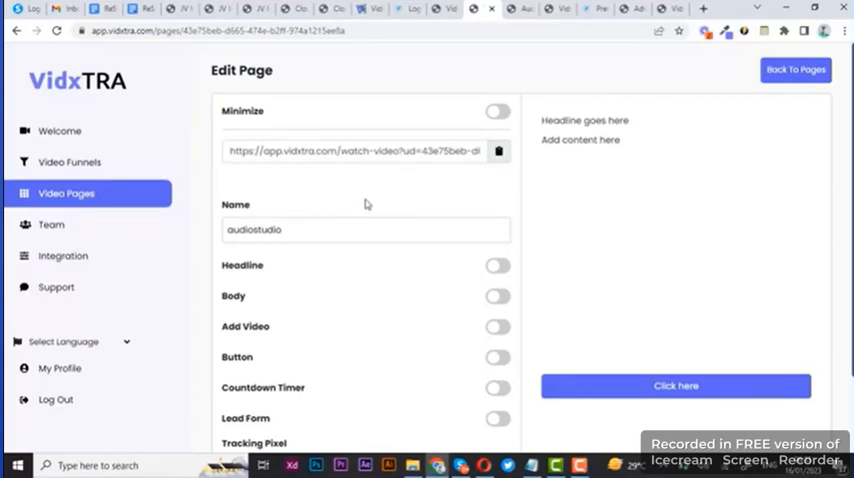
mouse_move(340, 220)
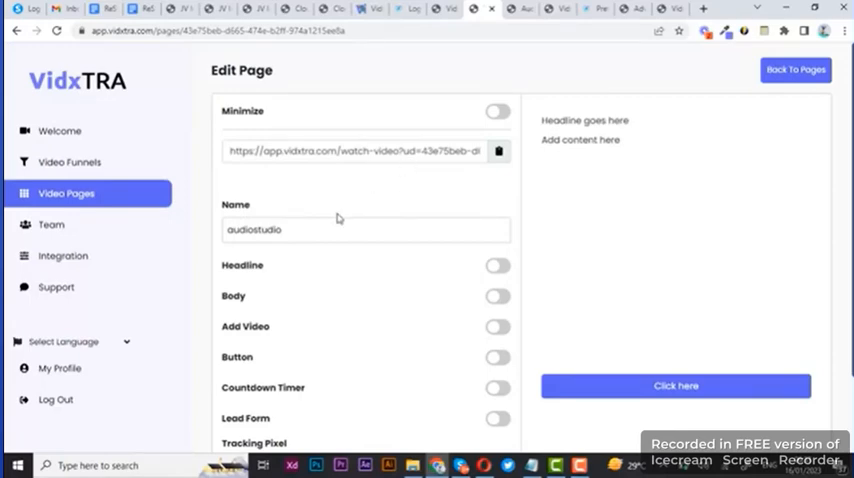
Step: Scroll through the Edit Page form before fetching the AudioStudio headline copy
scroll(down, 3)
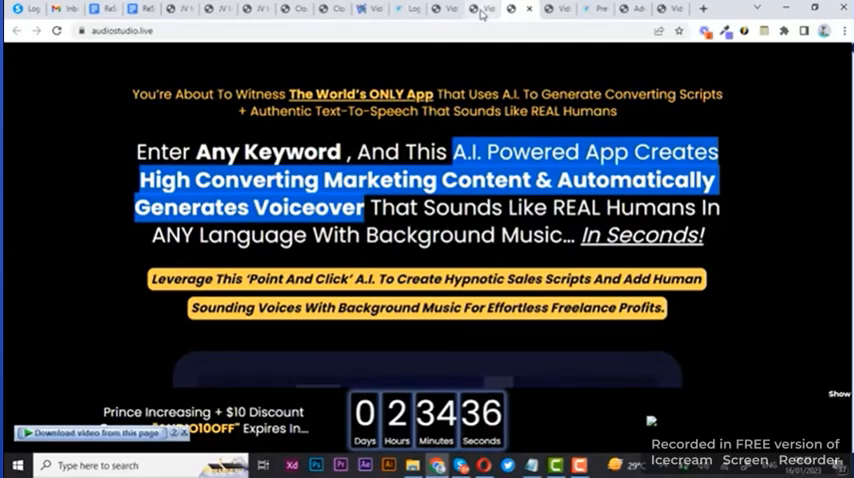
Step: Paste the AudioStudio tagline as the headline, formatted Heading 4, centred and bold
click(480, 8)
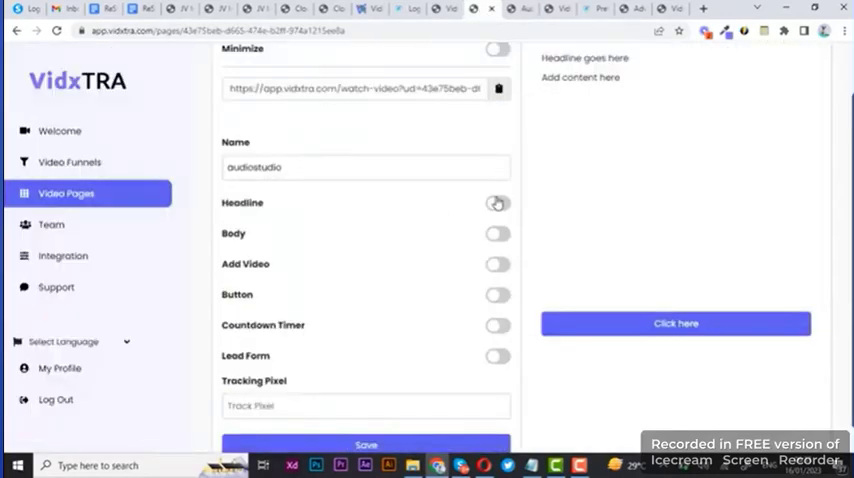
click(498, 204)
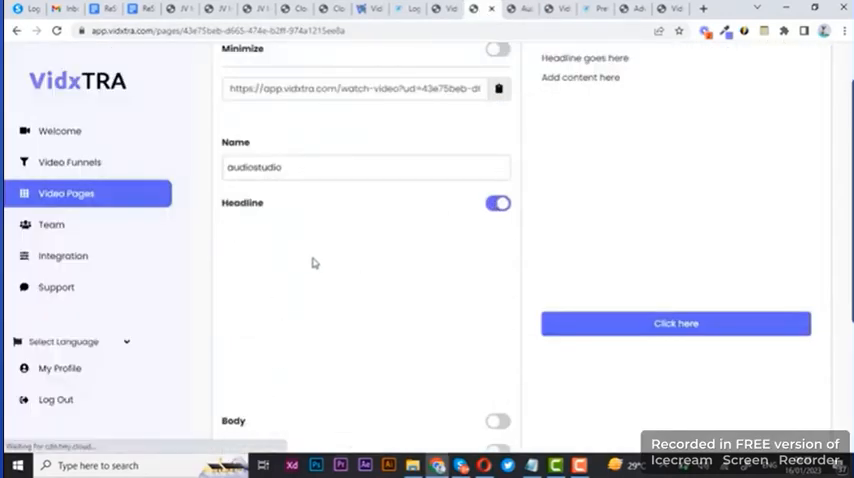
click(498, 204)
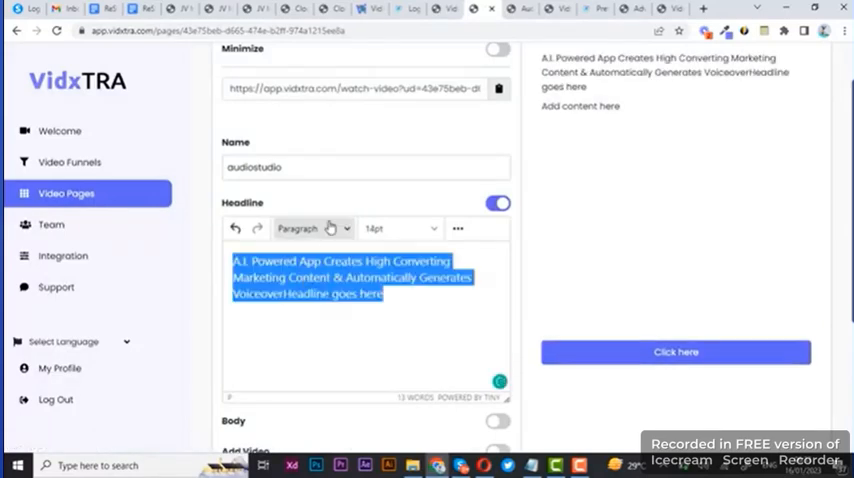
click(312, 228)
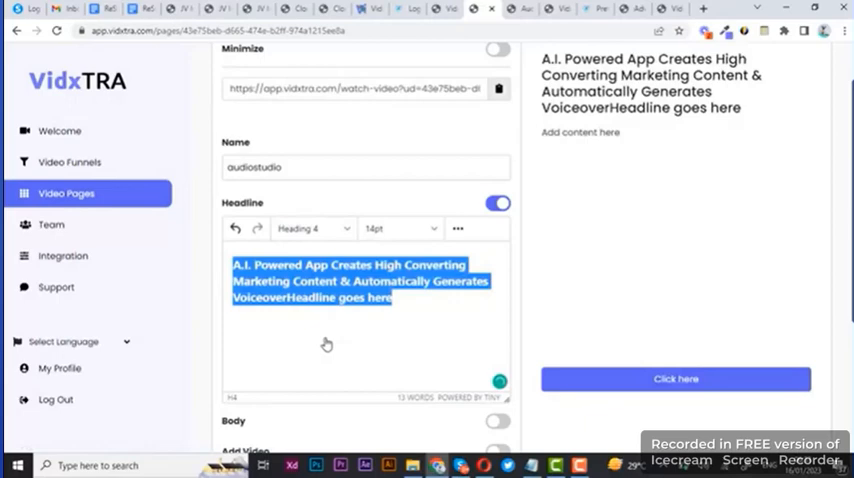
click(458, 228)
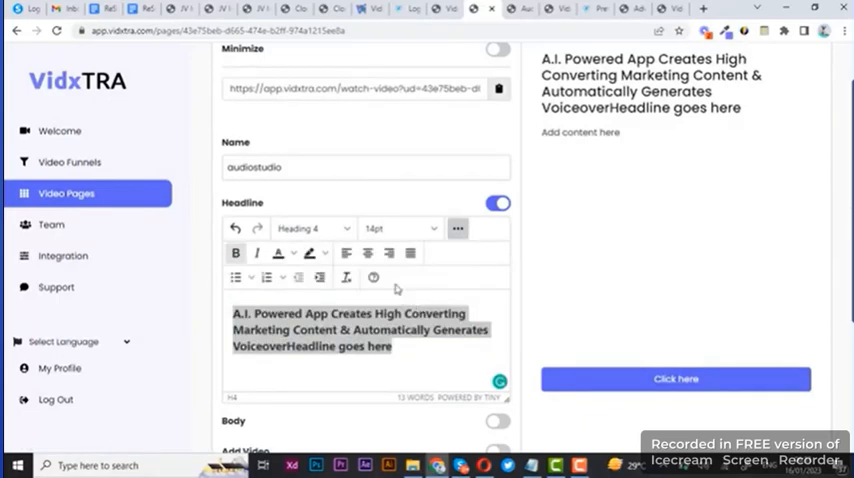
click(368, 252)
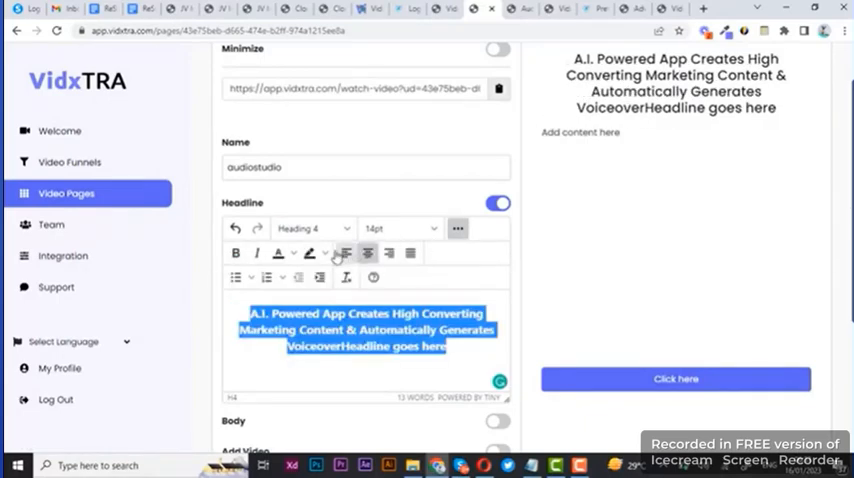
click(236, 252)
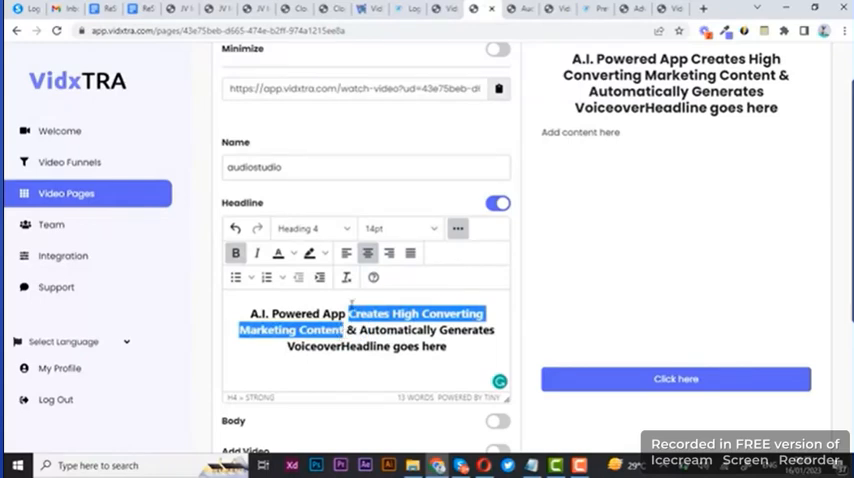
mouse_move(320, 276)
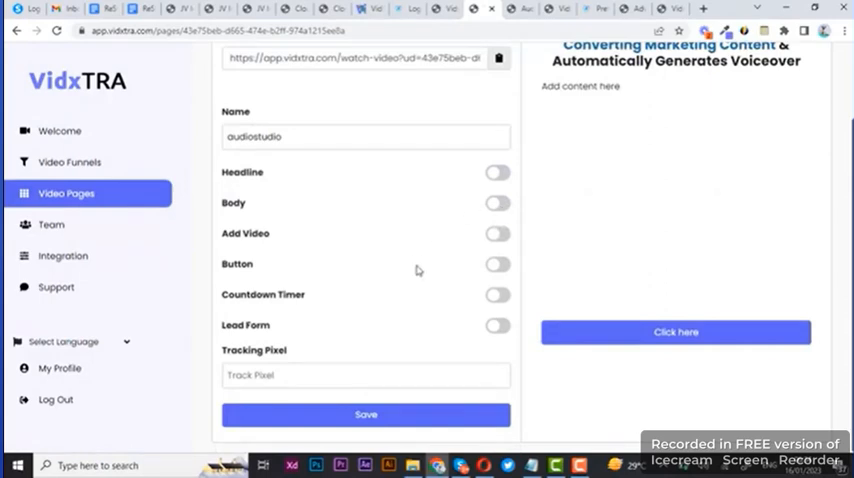
Step: Enter the 'Leverage This Point And Click A.I.' copy as the body, styled as centred Heading 5
click(496, 204)
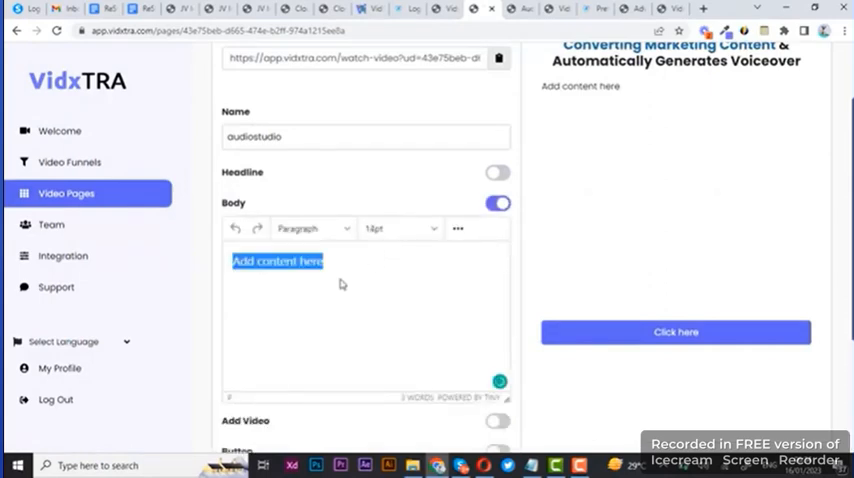
text(Leverage This 'Point And Click' A.I. To Create Hypnotic Sales Scripts And Add Human Sounding Voices With Background Music For Effortless Freelance Profits.)
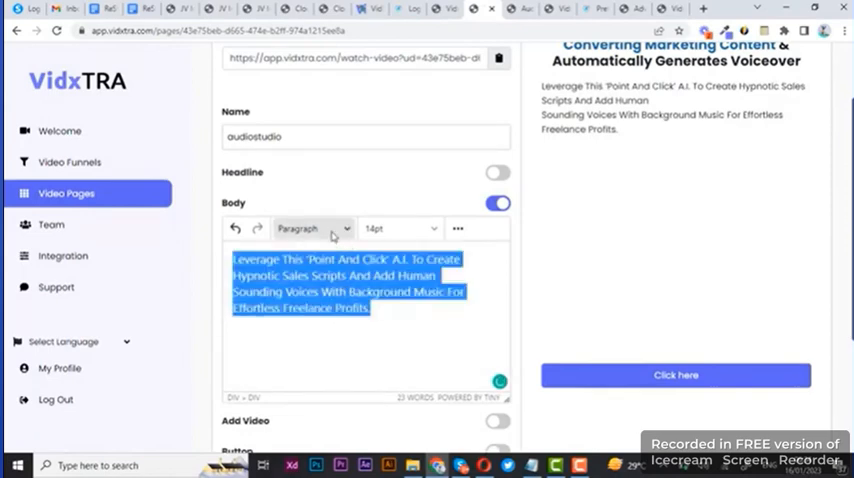
click(310, 228)
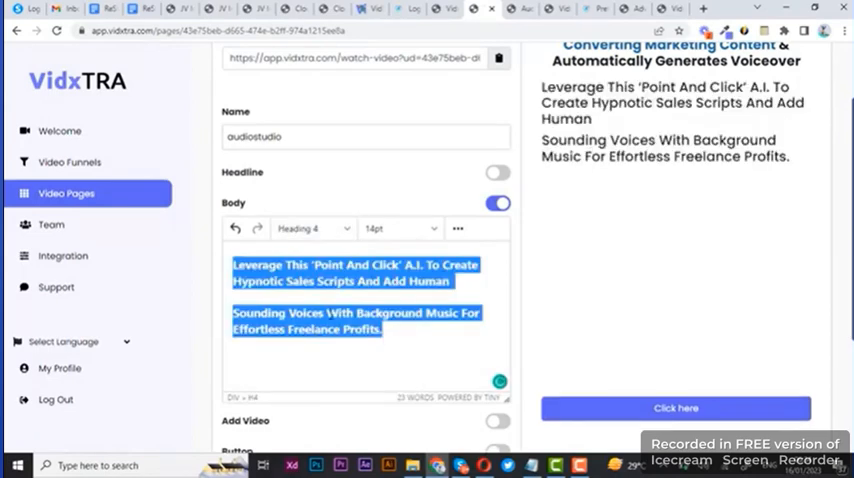
click(312, 228)
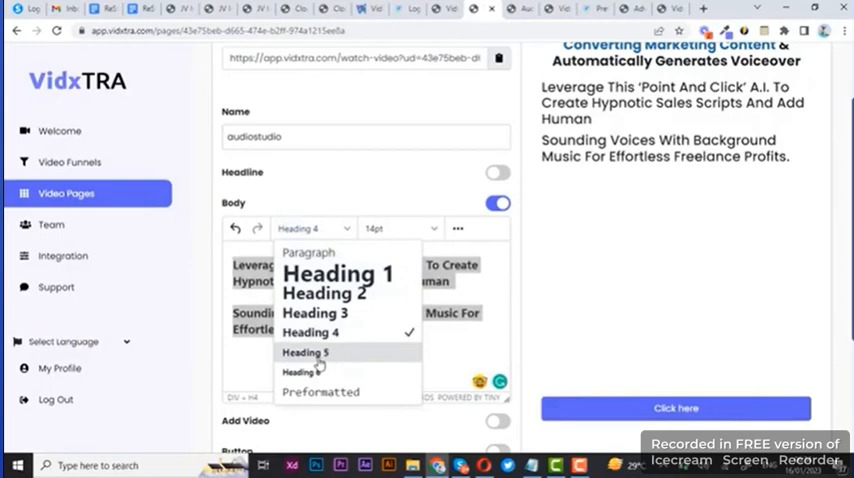
click(304, 352)
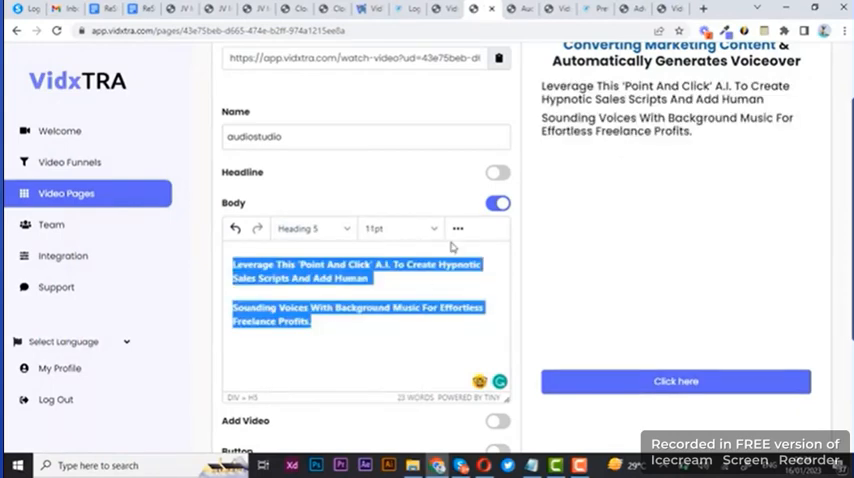
click(458, 228)
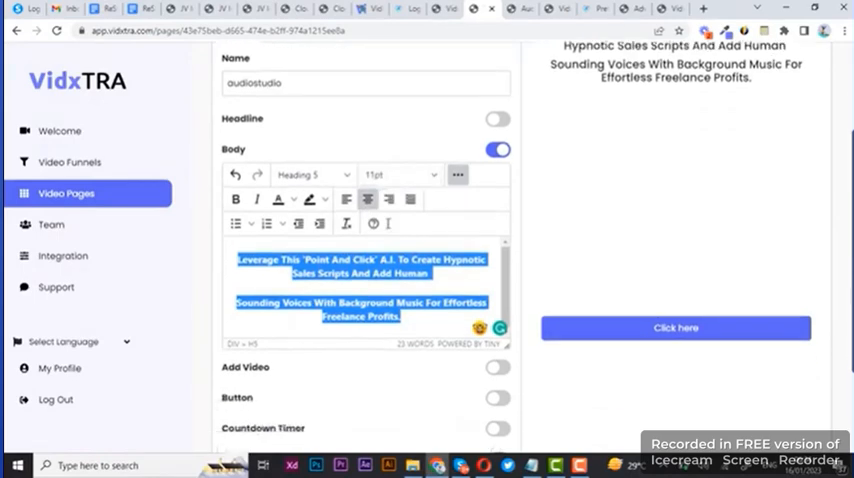
click(496, 148)
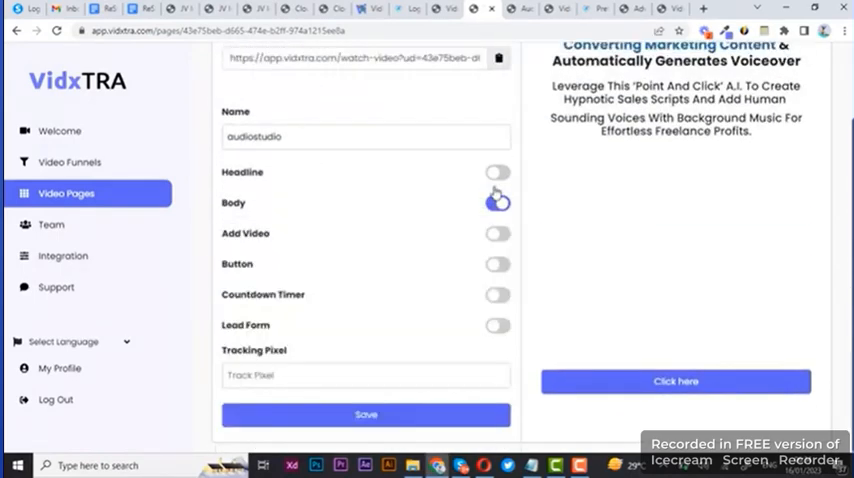
Step: Grab the player.vimeo.com URL from the sales page and embed it via Add Video
click(498, 232)
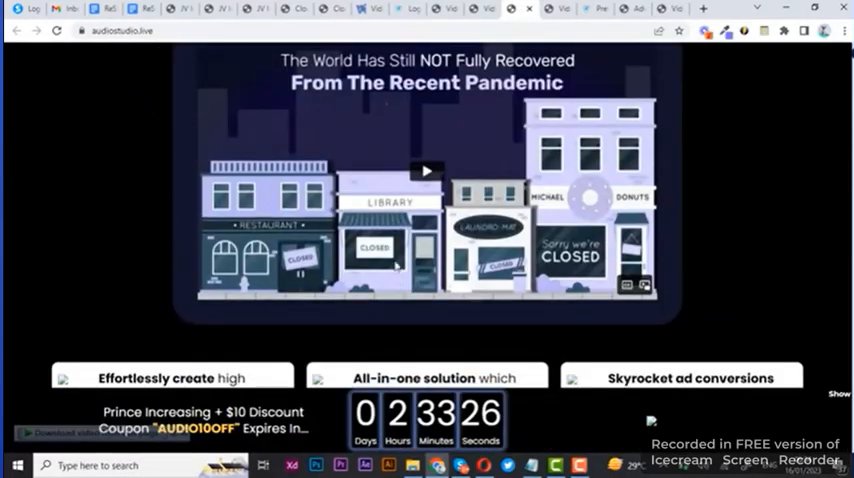
right_click(420, 170)
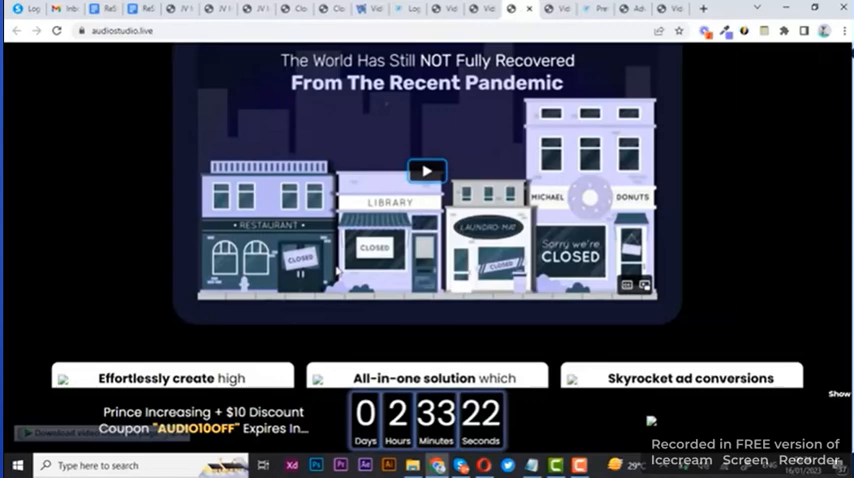
key(F12)
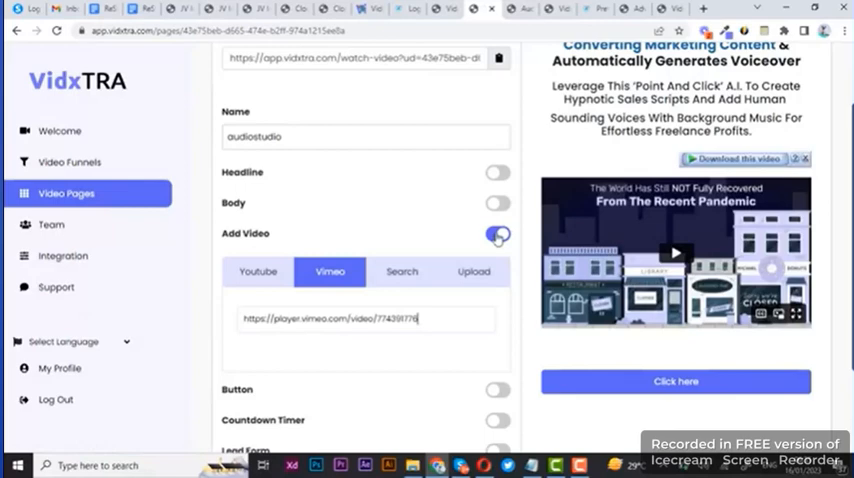
click(496, 234)
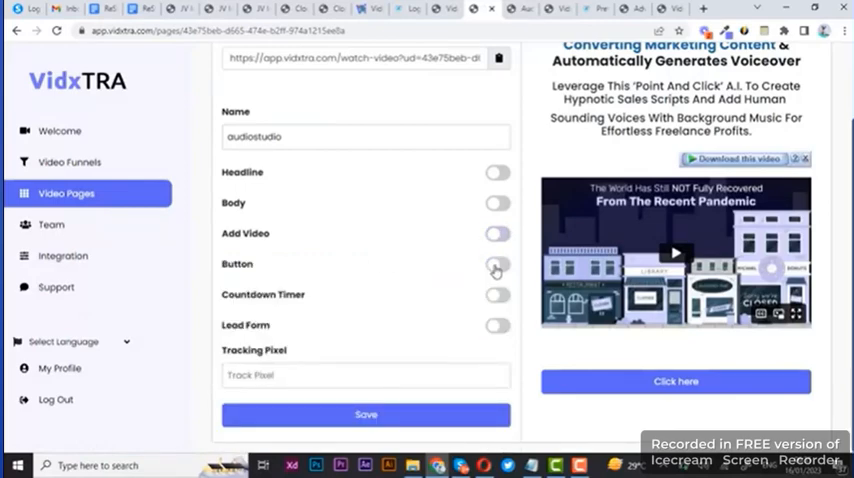
Step: Set the button text to 'Get AudioStudio Today' at 18px bold
click(496, 270)
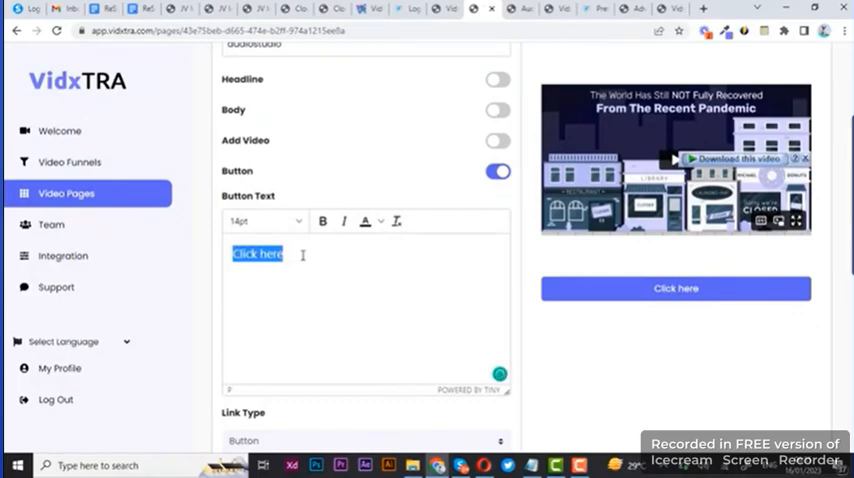
text(Get Au)
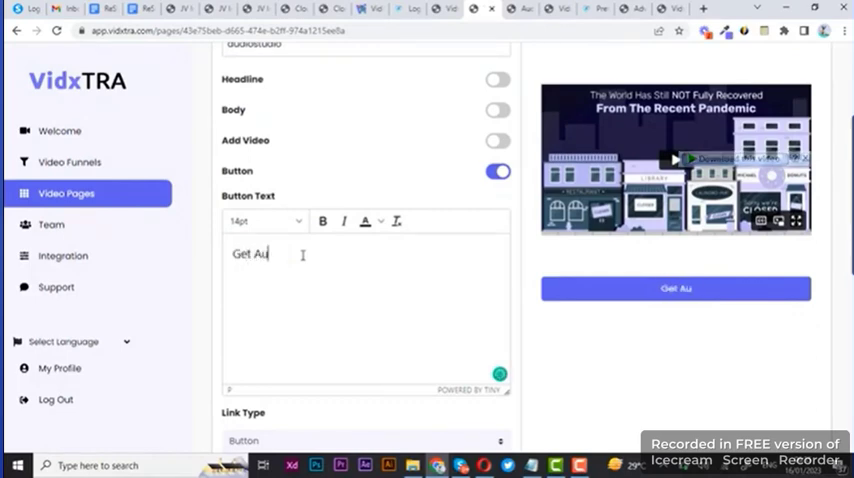
text(dioStudio Today)
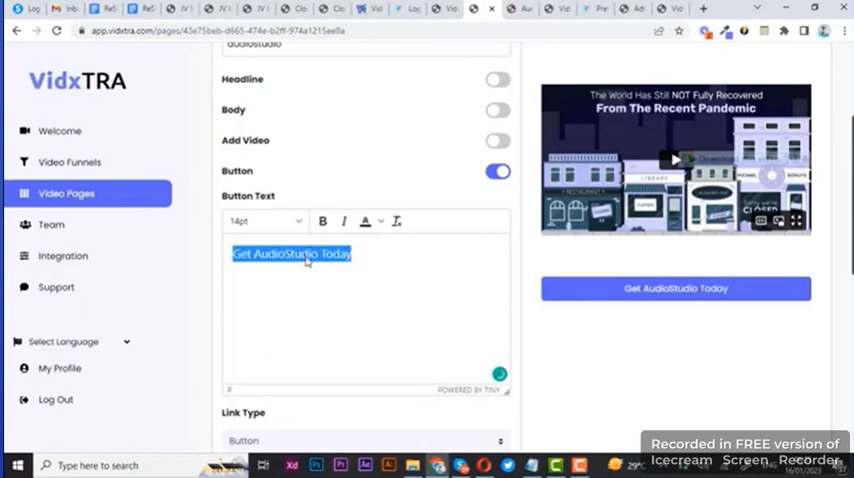
click(264, 220)
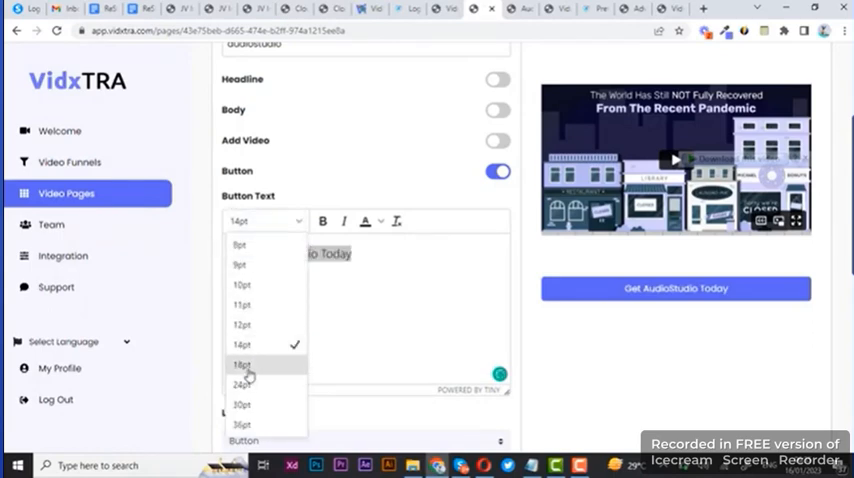
click(242, 364)
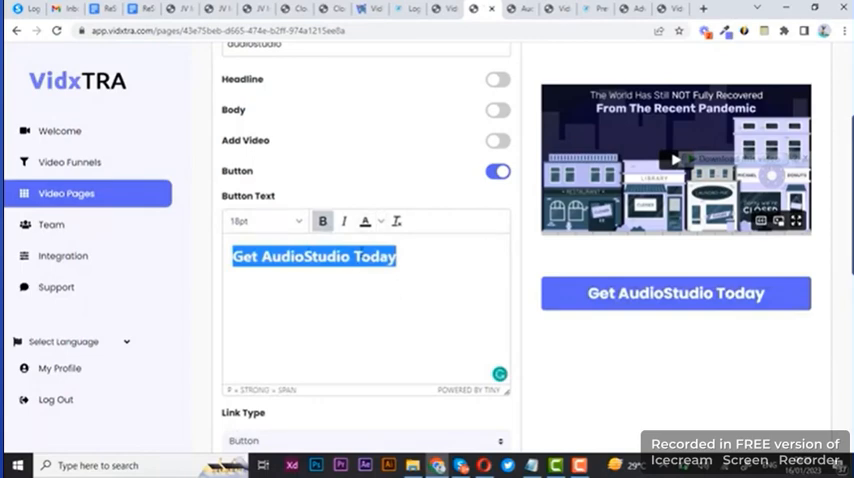
scroll(down, 3)
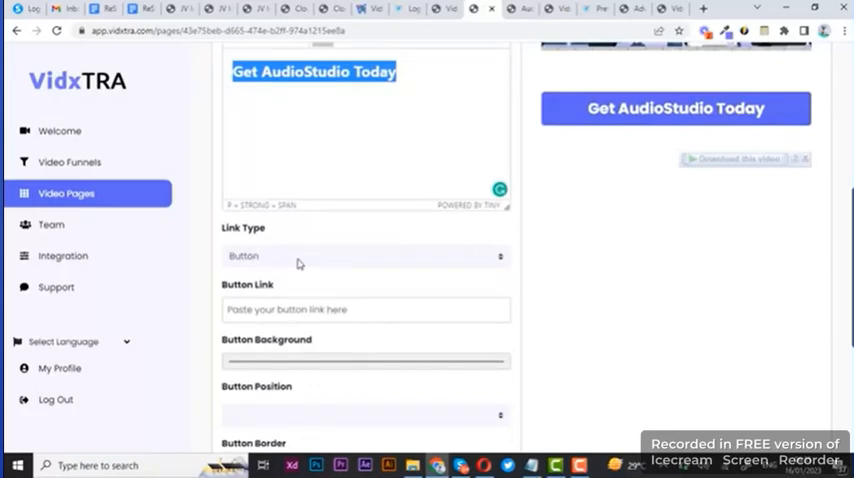
Step: Keep Link Type as Button and set the button background to red (248,13,13)
click(364, 256)
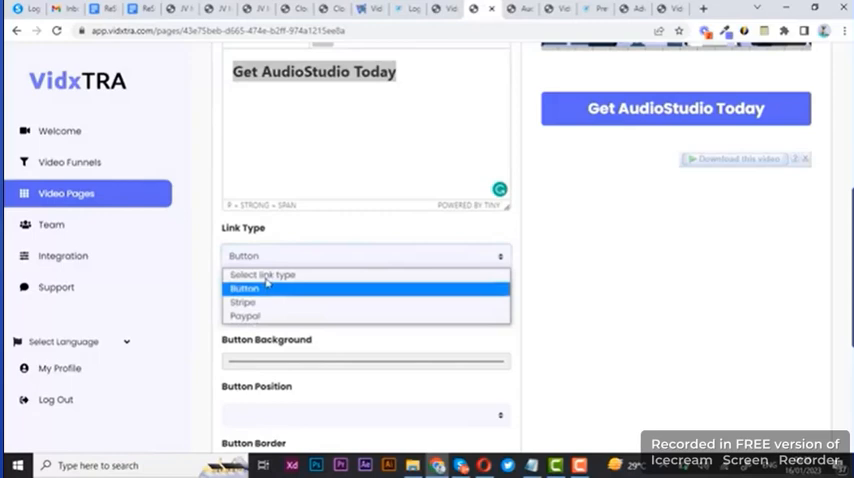
click(244, 288)
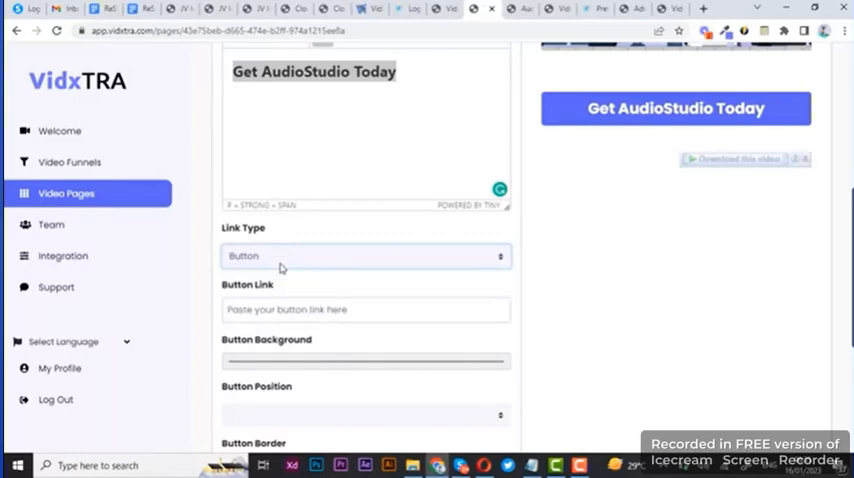
mouse_move(270, 264)
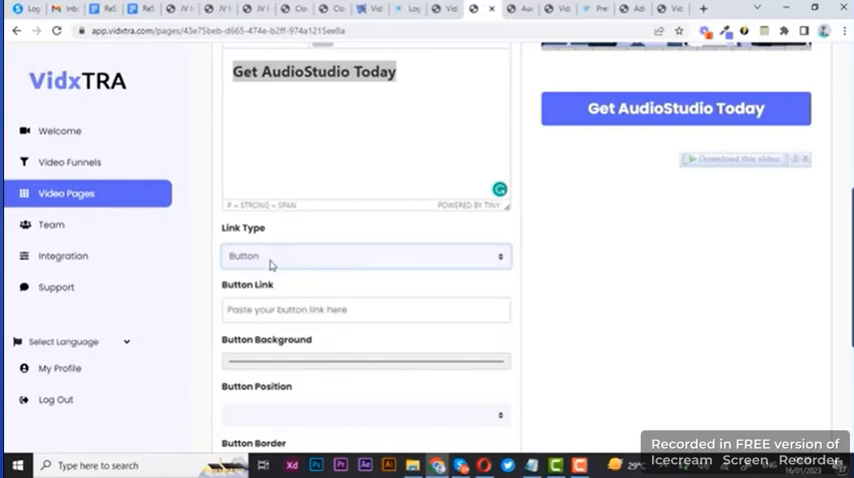
click(364, 256)
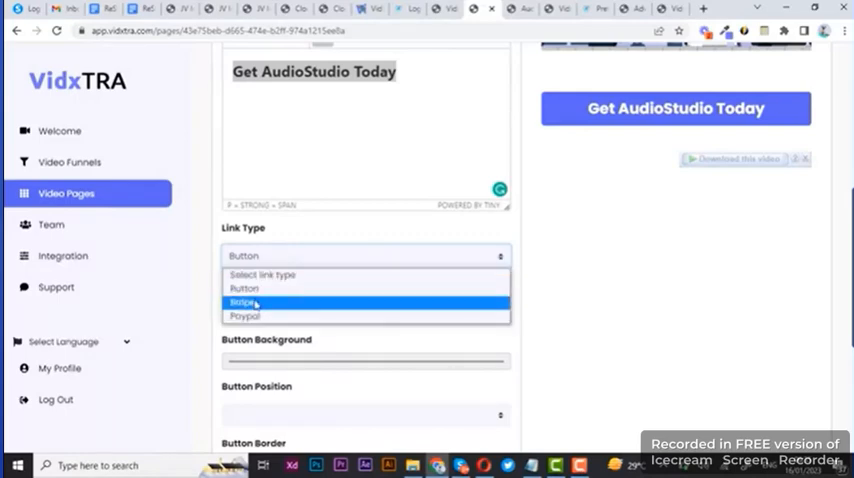
click(244, 302)
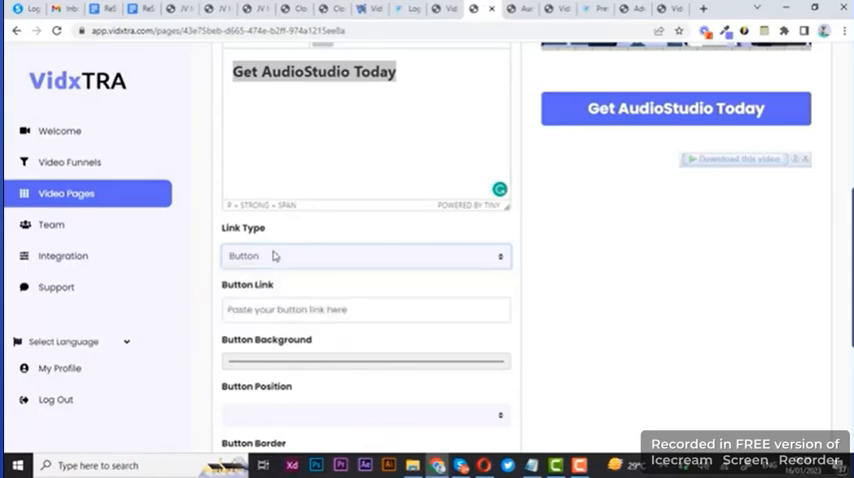
mouse_move(294, 296)
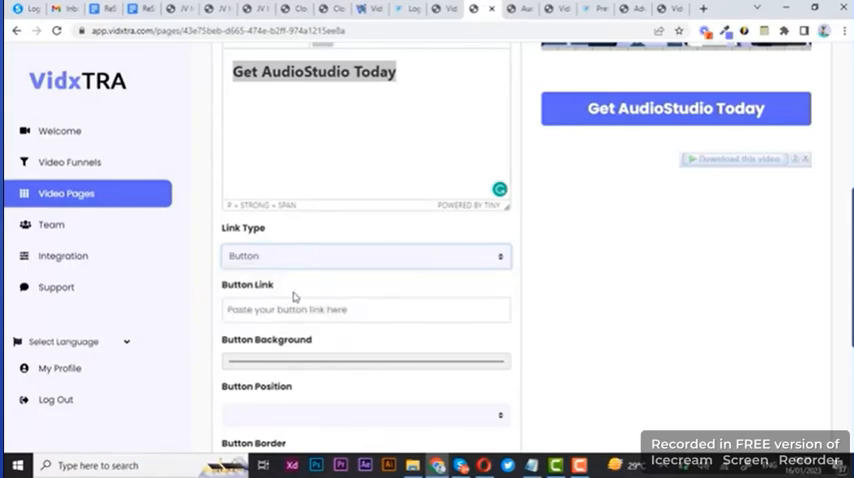
mouse_move(278, 372)
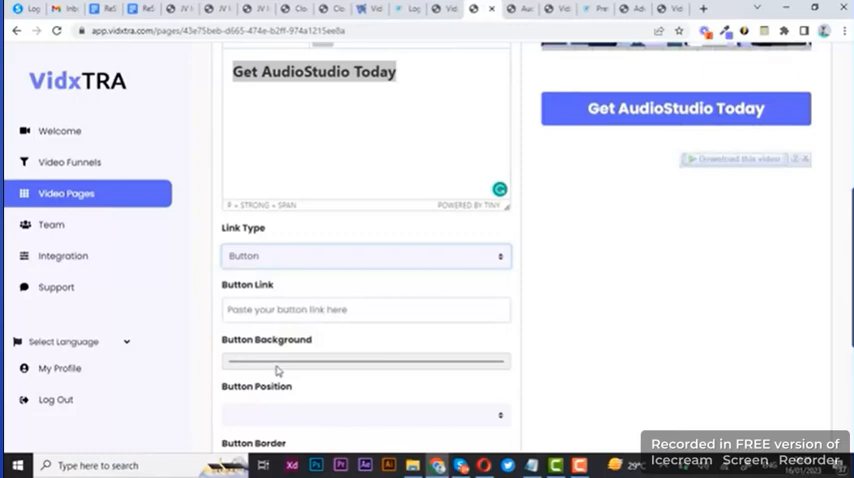
click(364, 360)
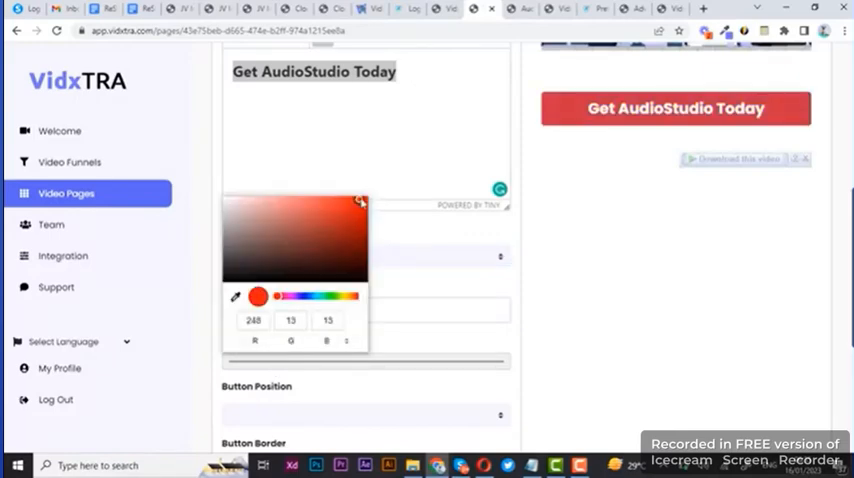
click(394, 190)
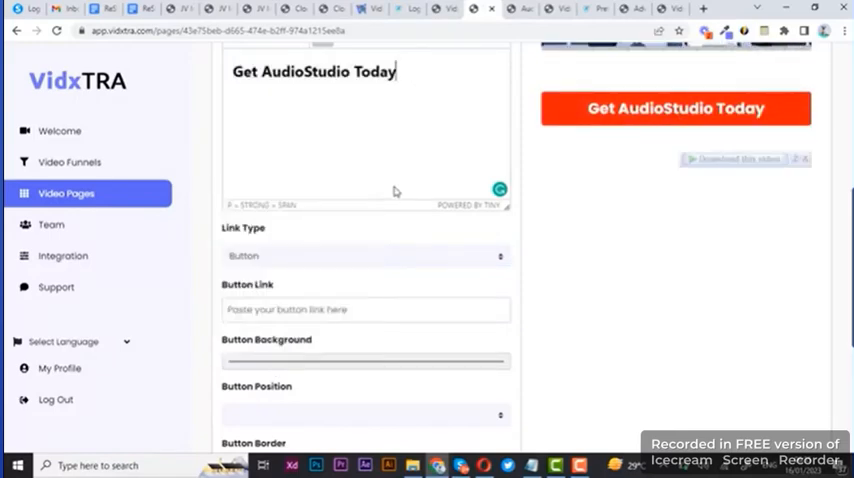
mouse_move(440, 212)
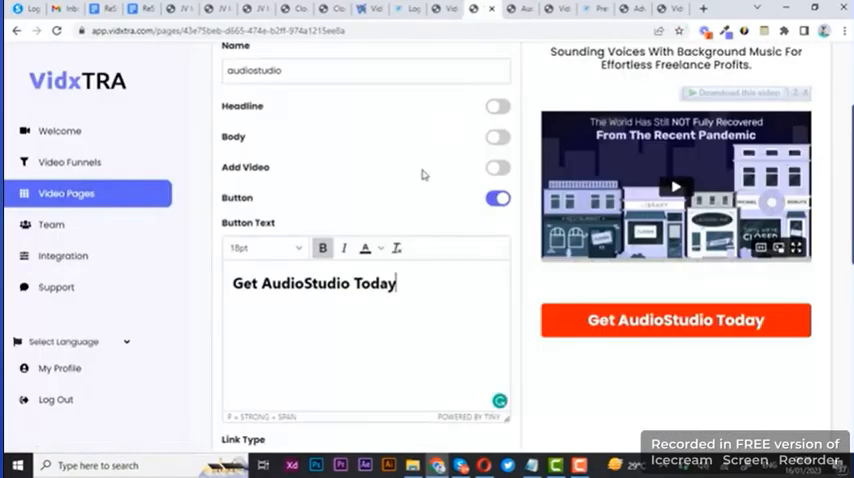
scroll(down, 3)
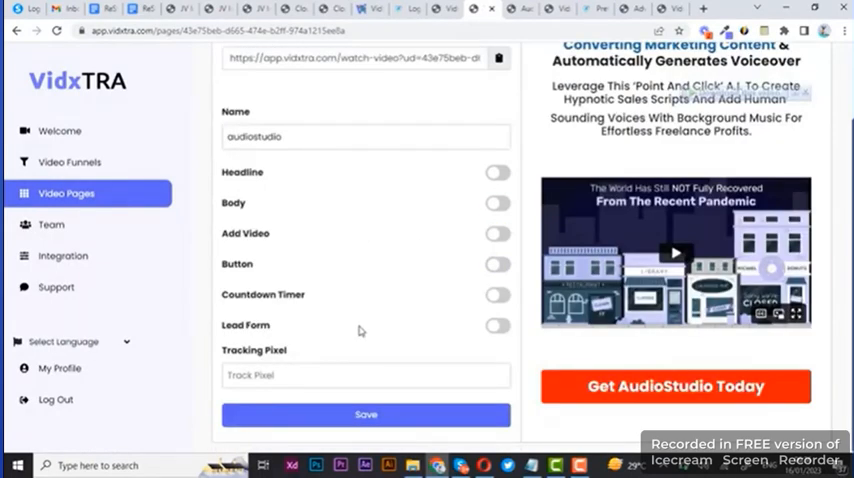
Step: Enable Add Timer and start the countdown running above the button
click(498, 296)
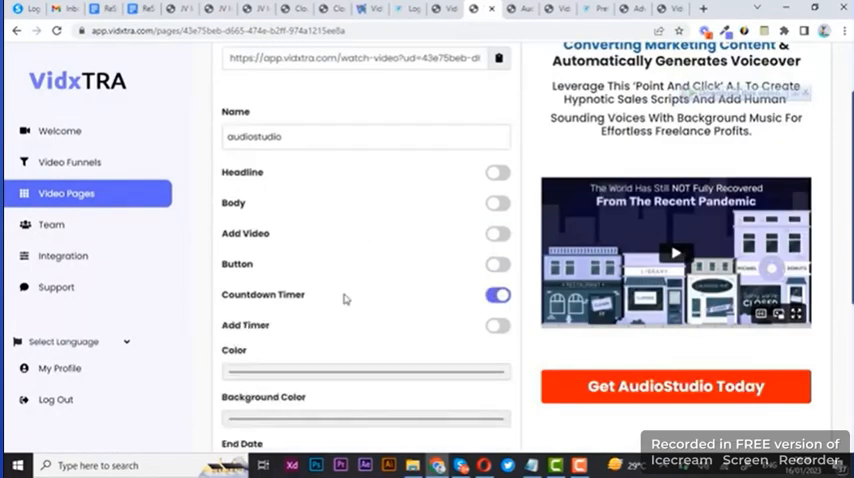
scroll(down, 3)
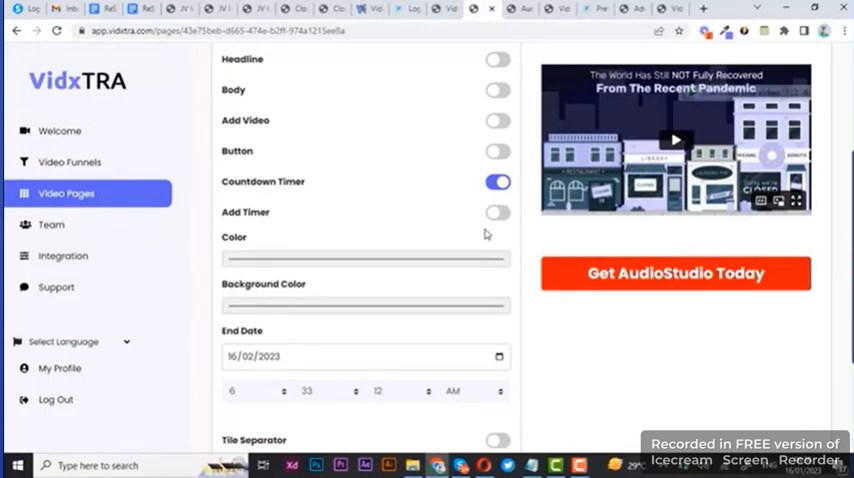
click(496, 212)
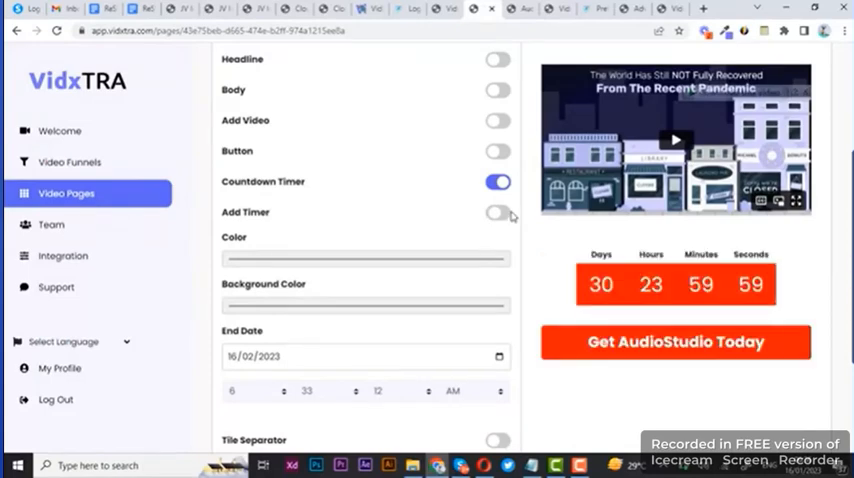
click(498, 212)
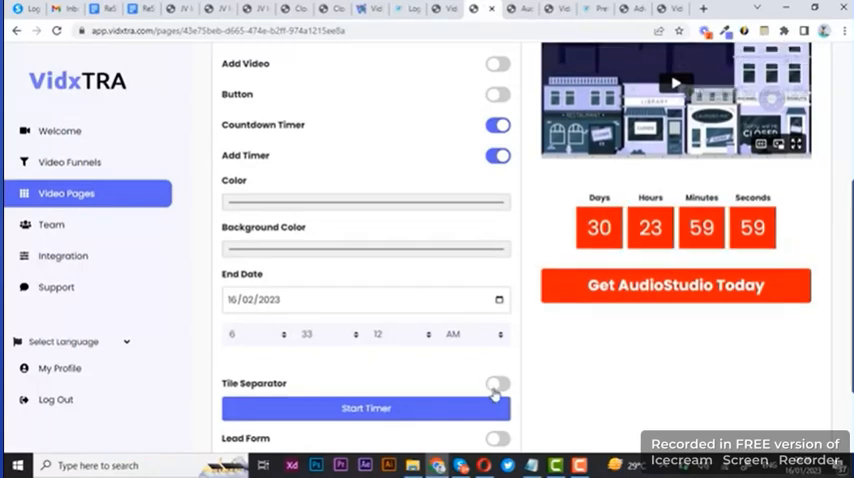
click(496, 384)
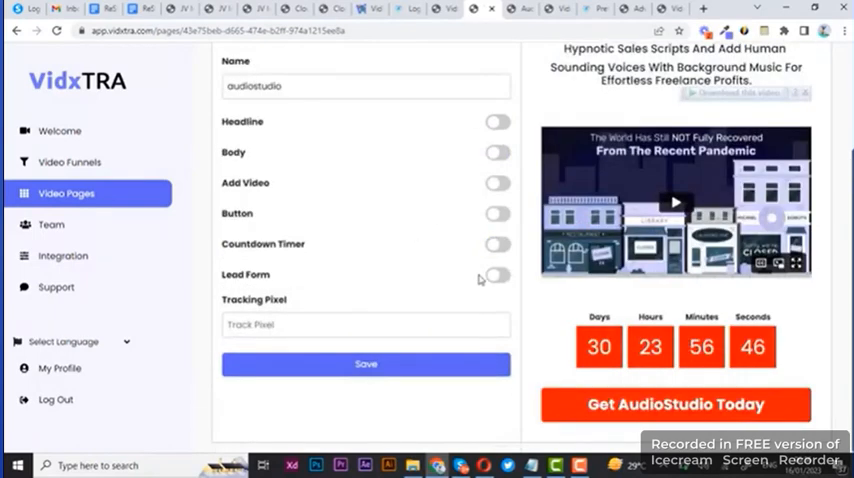
Step: Add an Email Only lead form with Name and Email fields, then minimize to full preview
click(496, 276)
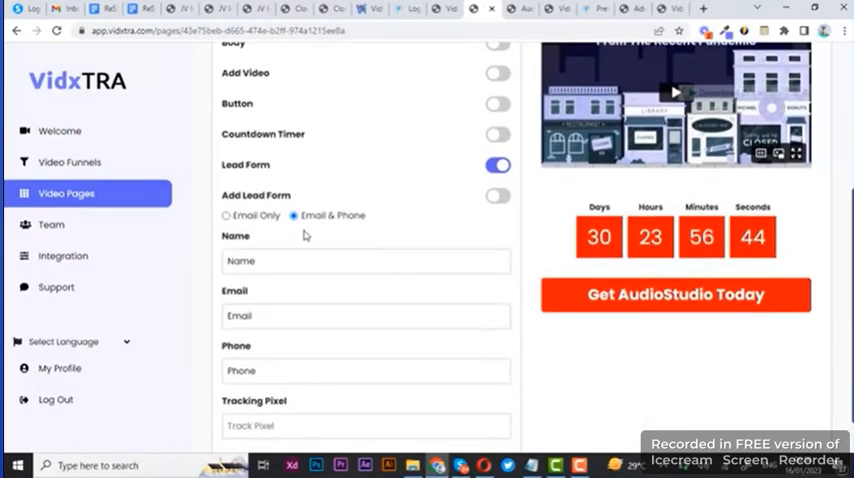
click(226, 220)
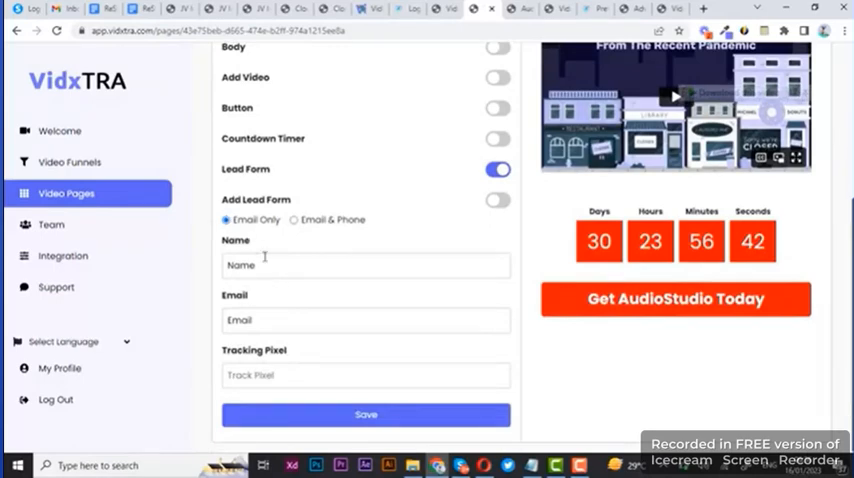
mouse_move(326, 286)
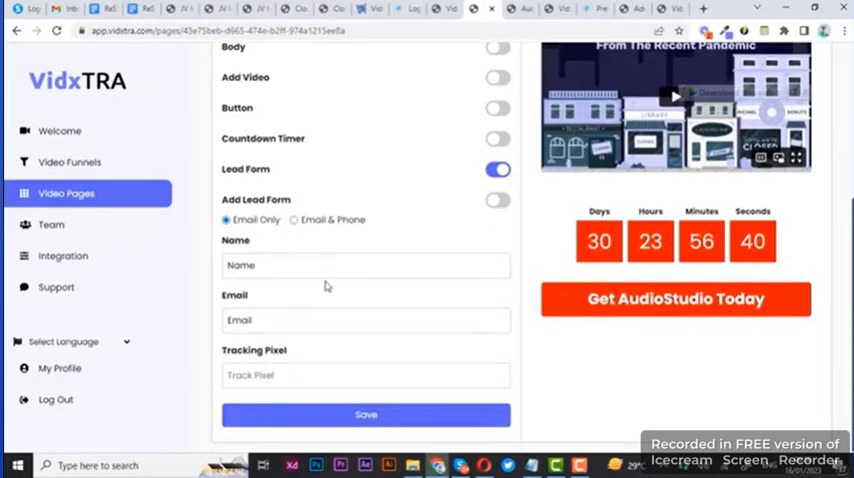
click(496, 200)
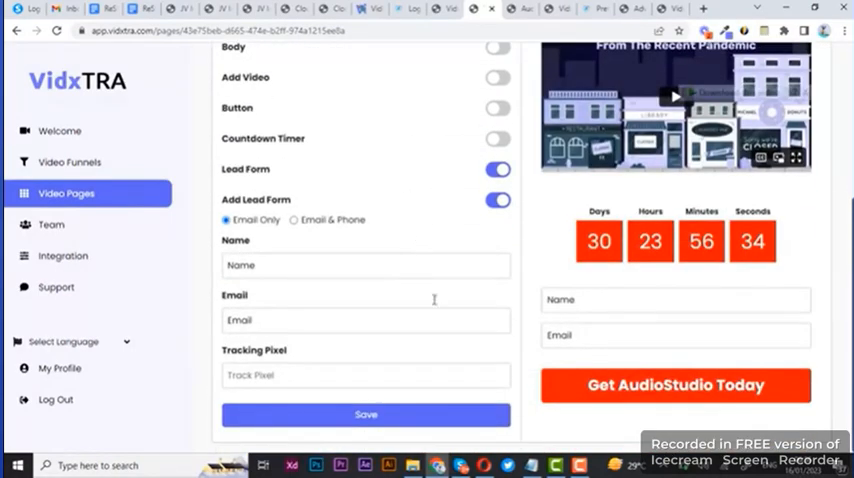
scroll(up, 3)
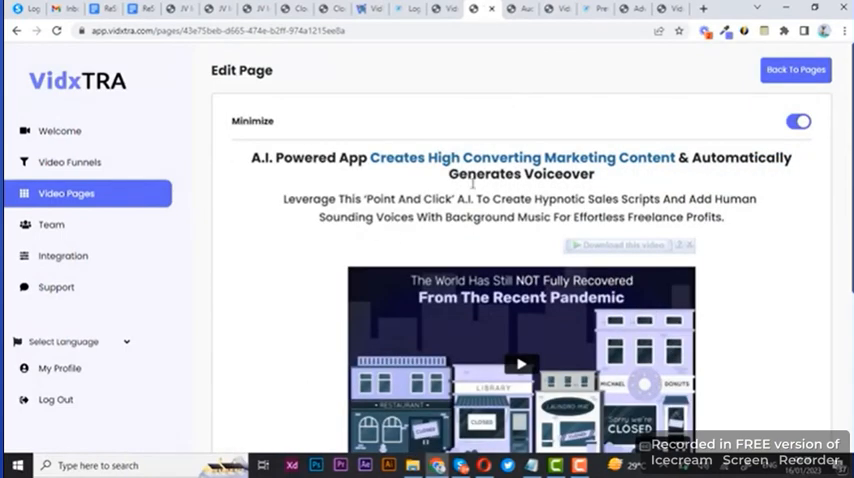
Step: Switch Minimize off to restore the settings panel and reopen the headline editor
click(798, 122)
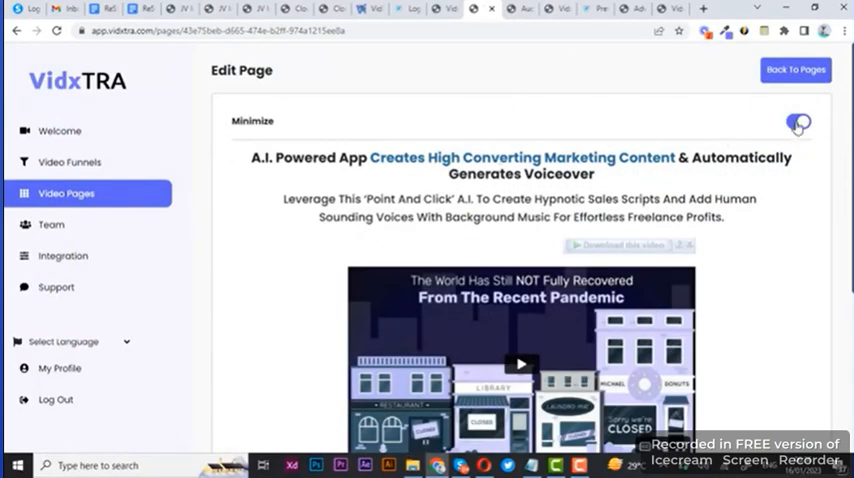
click(800, 124)
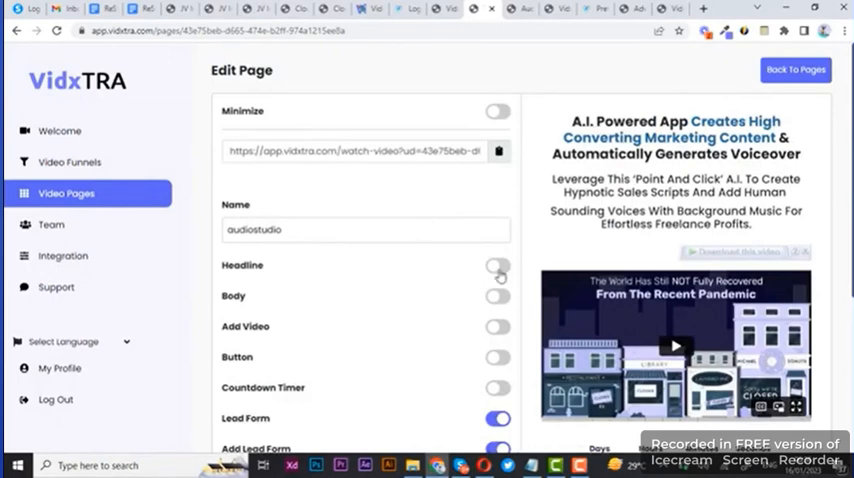
click(496, 266)
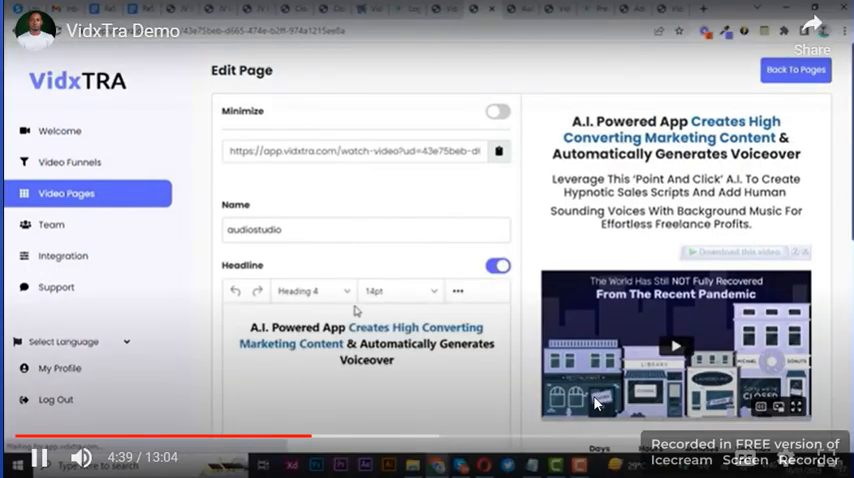